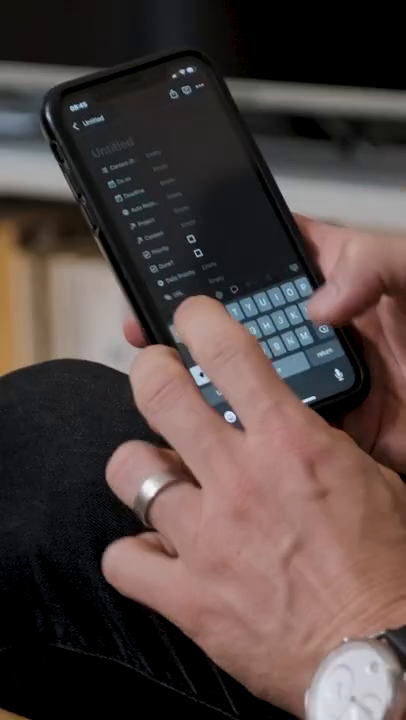
{"action": "type", "text": "New Ta"}
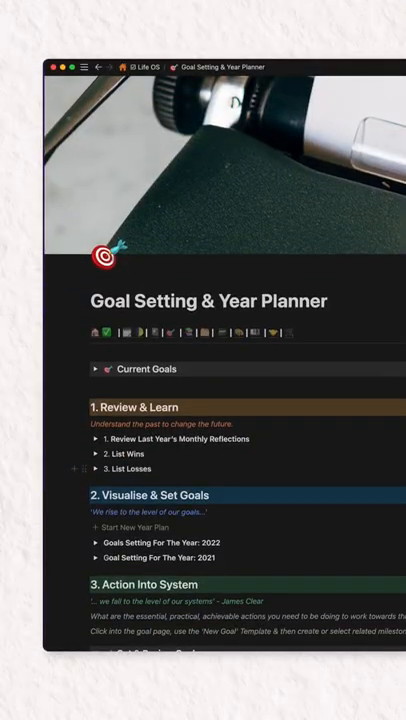
{"action": "scroll", "scroll_direction": "down", "scroll_amount": 3}
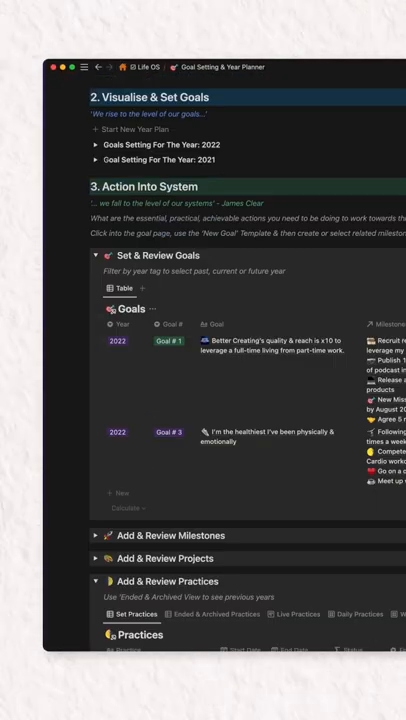